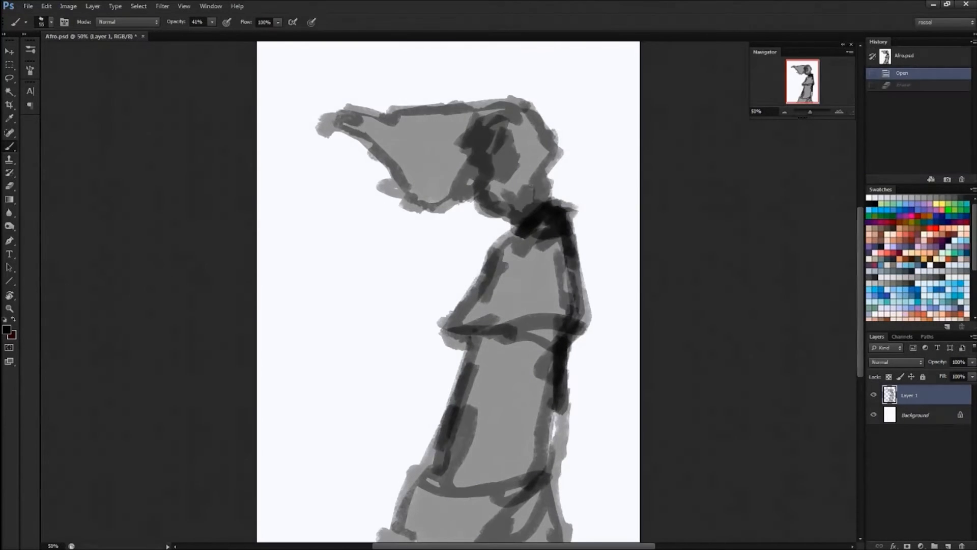
- Darken the figure's strokes, the afro, the shadow beneath it and the shoulder edge
left_click_drag(386, 143, 486, 155)
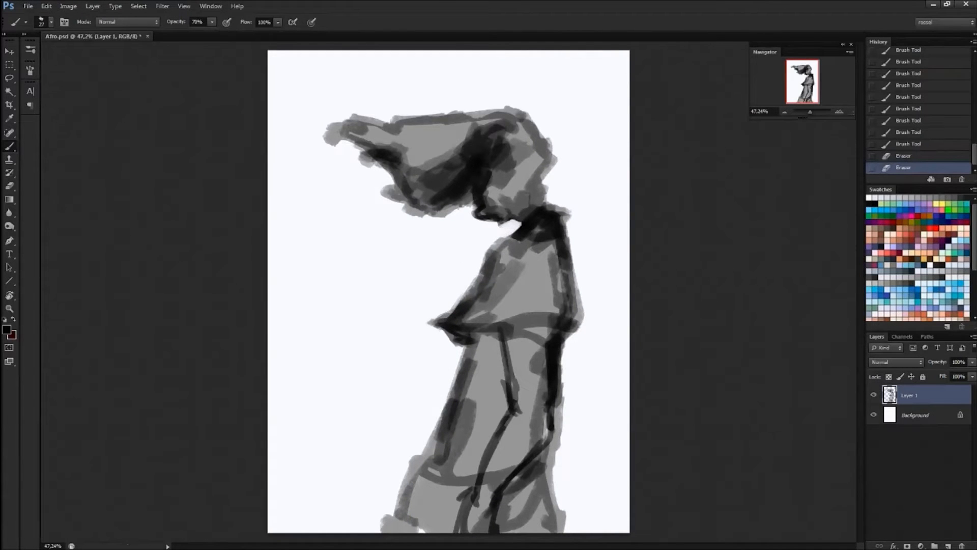
left_click_drag(492, 211, 524, 224)
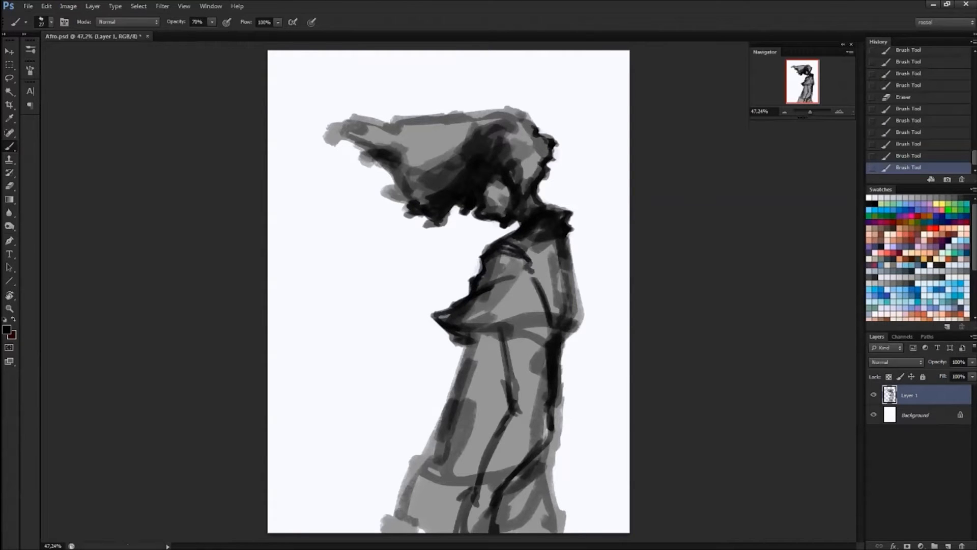
left_click_drag(442, 317, 555, 336)
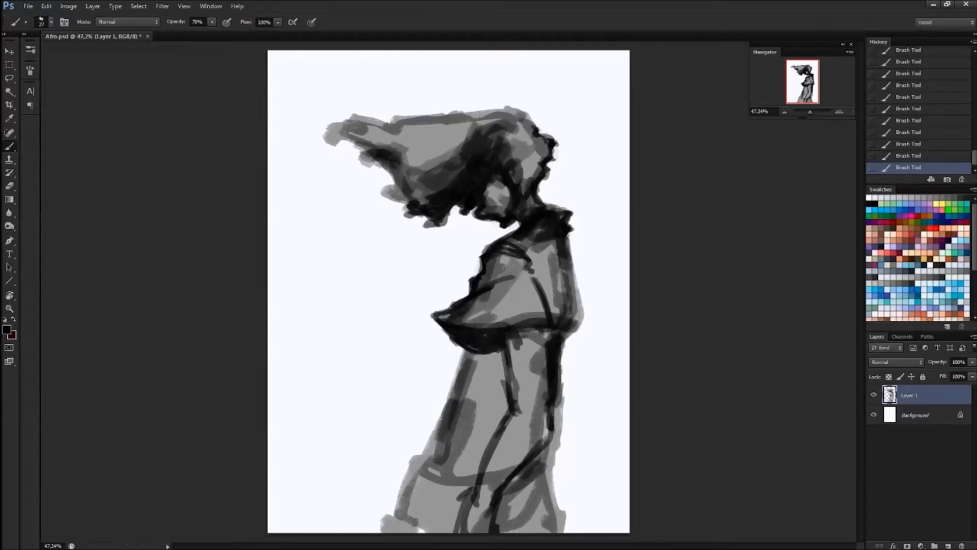
left_click_drag(563, 224, 576, 305)
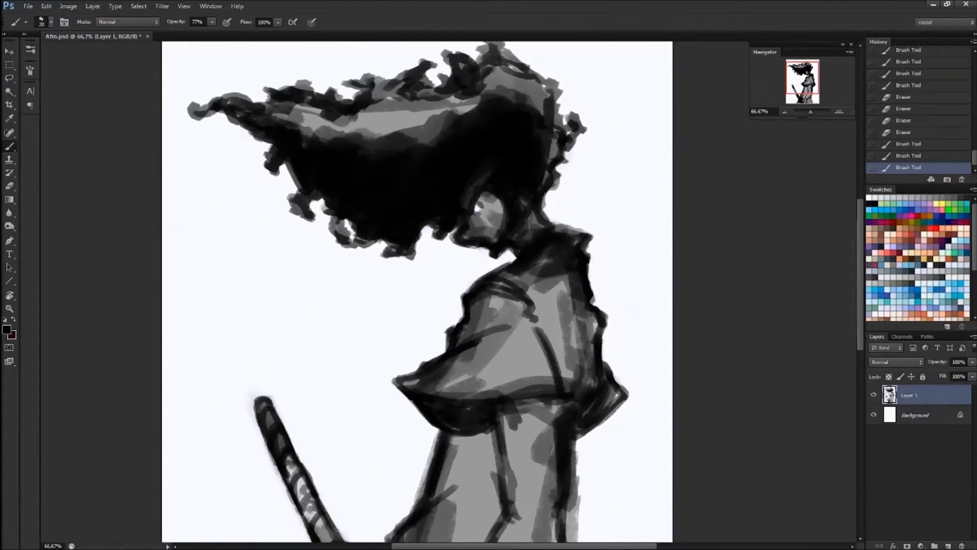
- Paint dark details into the face under the afro and erase a light spot near the chin
left_click_drag(486, 212, 492, 249)
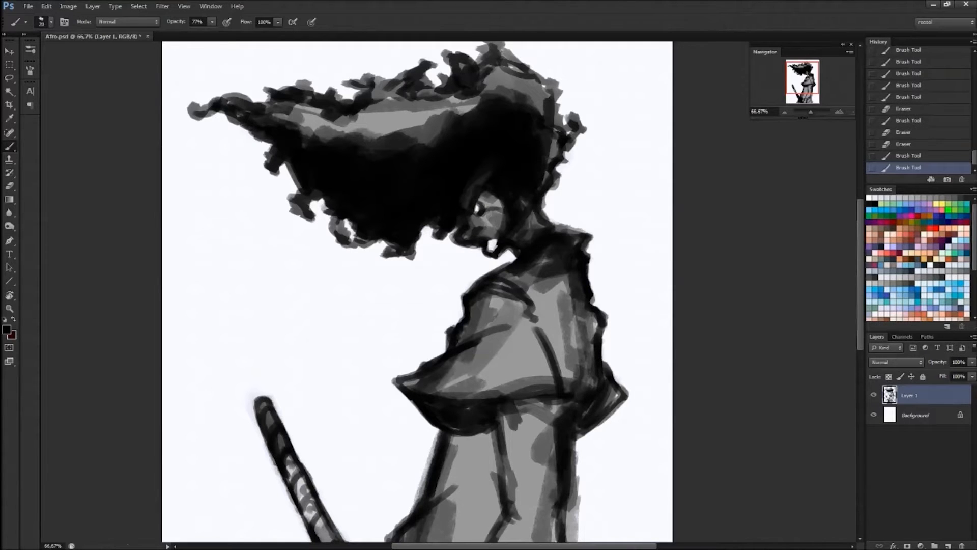
left_click(492, 249)
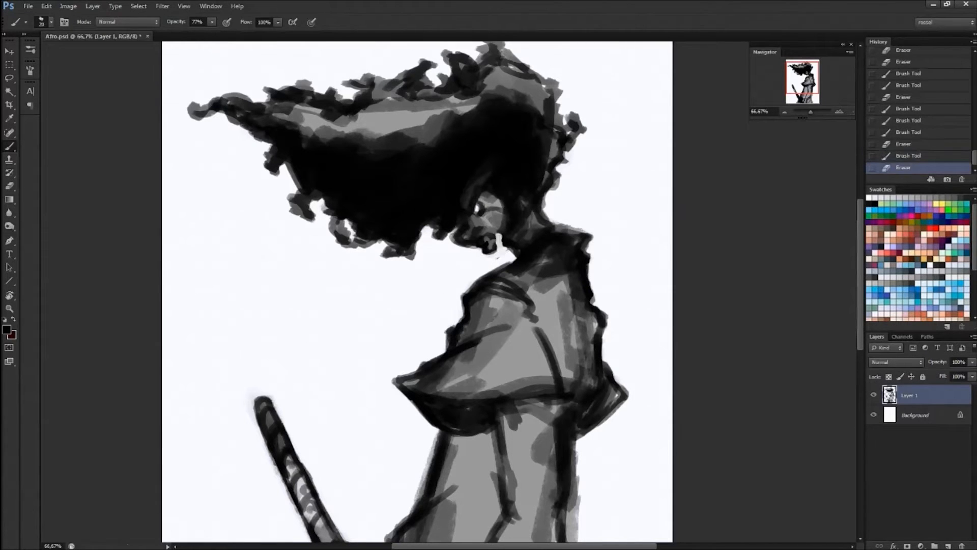
left_click(499, 250)
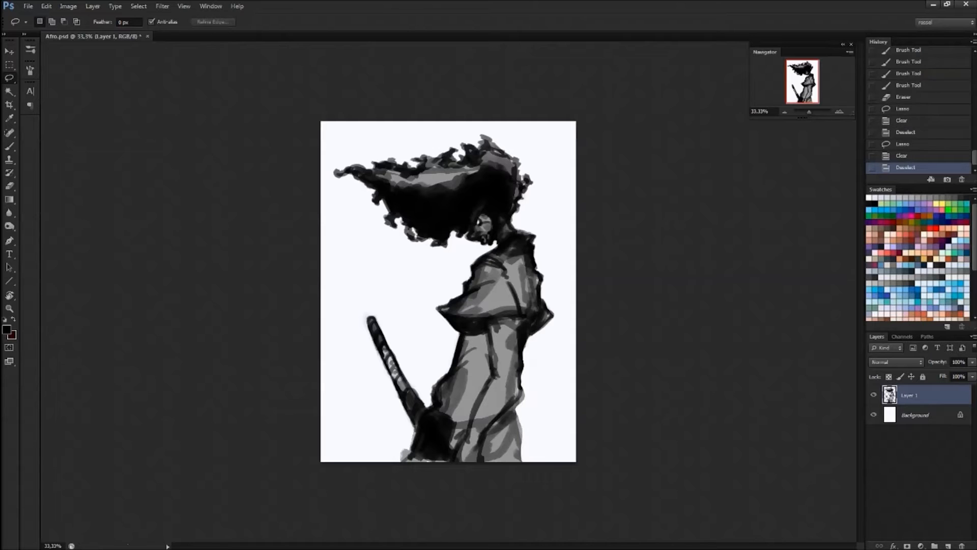
- Brush long wavy cords flowing from the head and add a new layer below the figure
left_click(10, 130)
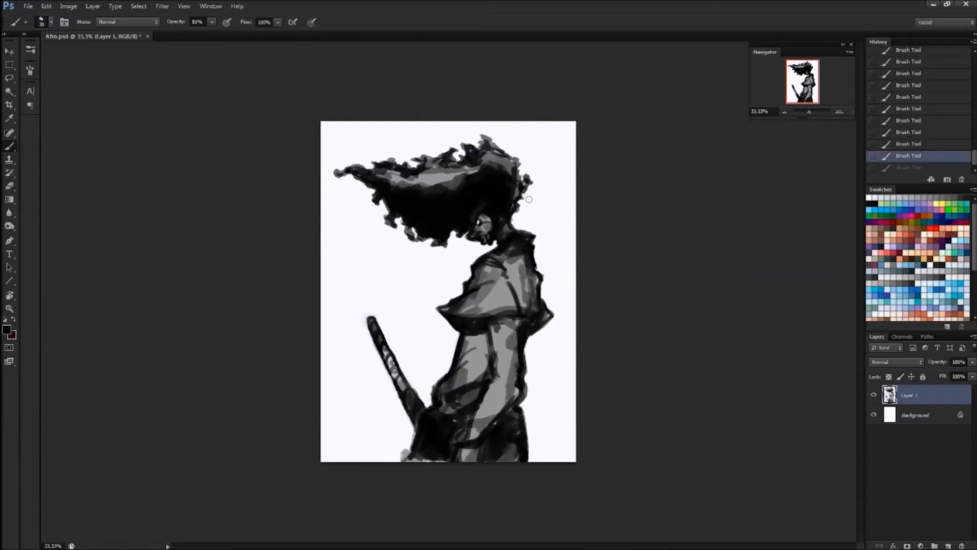
left_click_drag(529, 200, 321, 269)
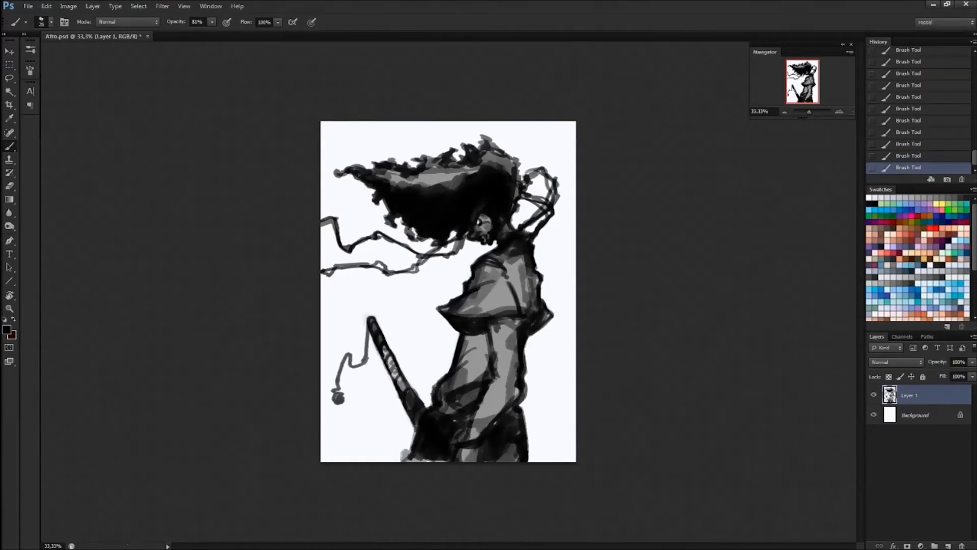
left_click(9, 78)
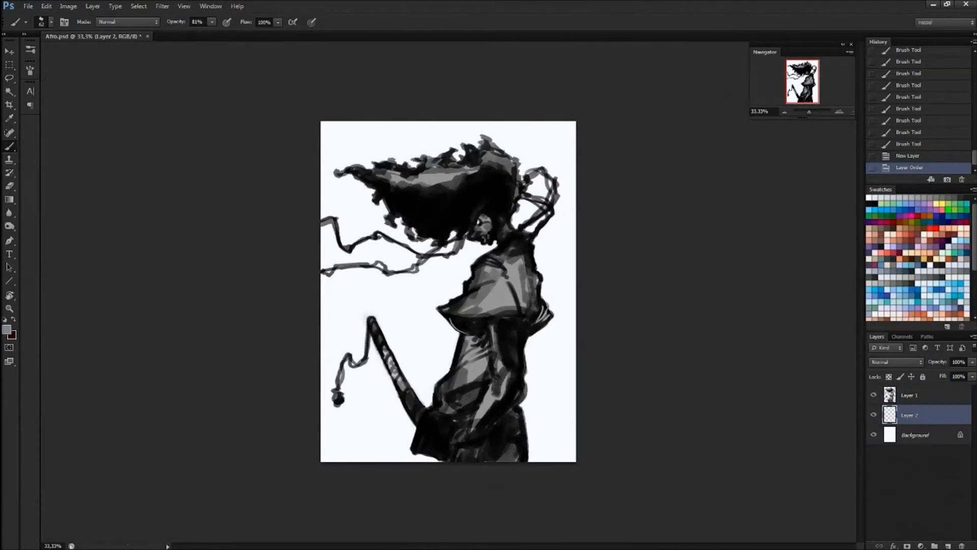
- Fill the background blue-grey, paint the sword red, then add Color Dodge highlights to the tassel
left_click(447, 291)
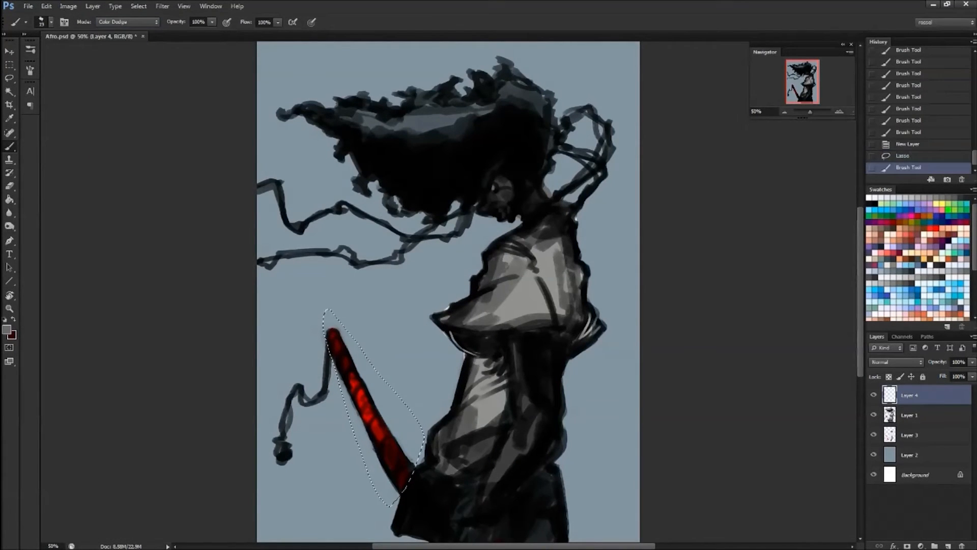
left_click_drag(355, 374, 374, 436)
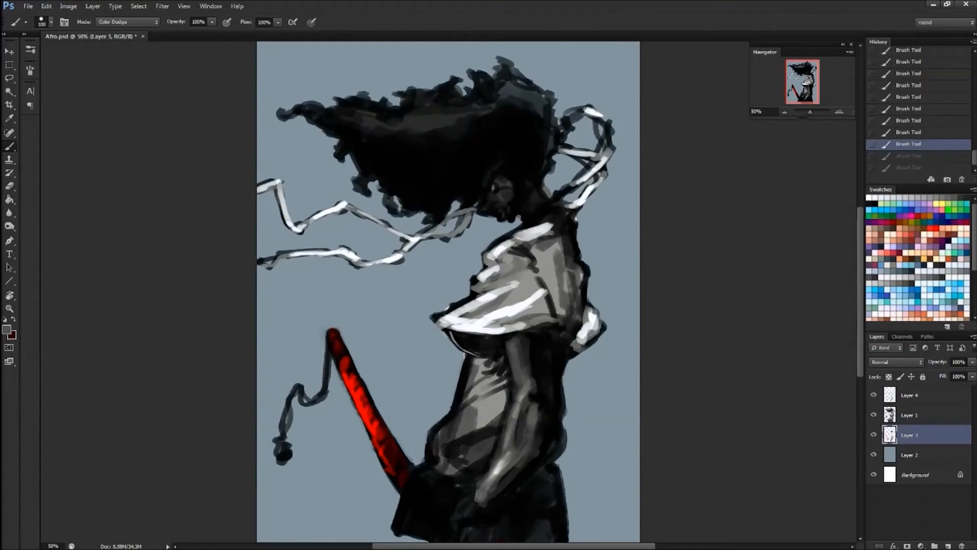
left_click(124, 22)
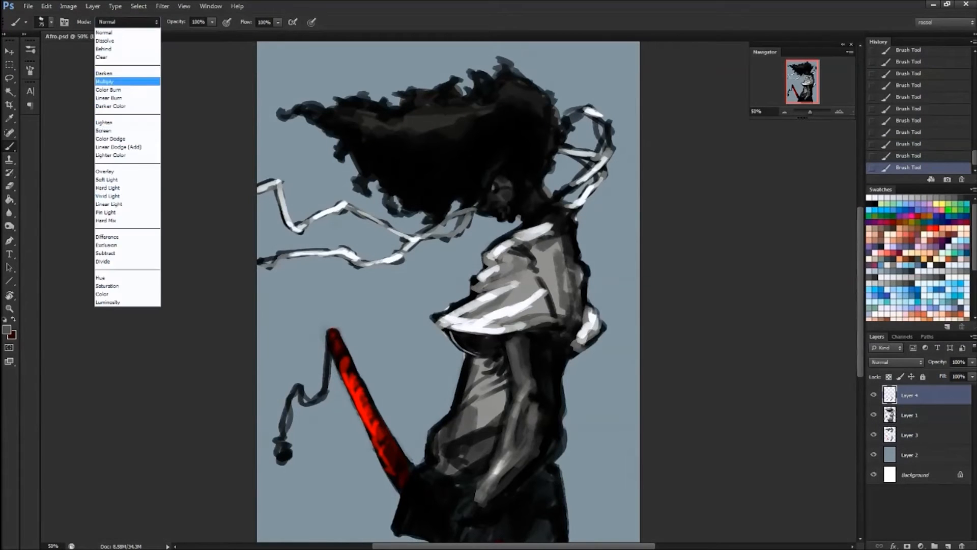
left_click(110, 138)
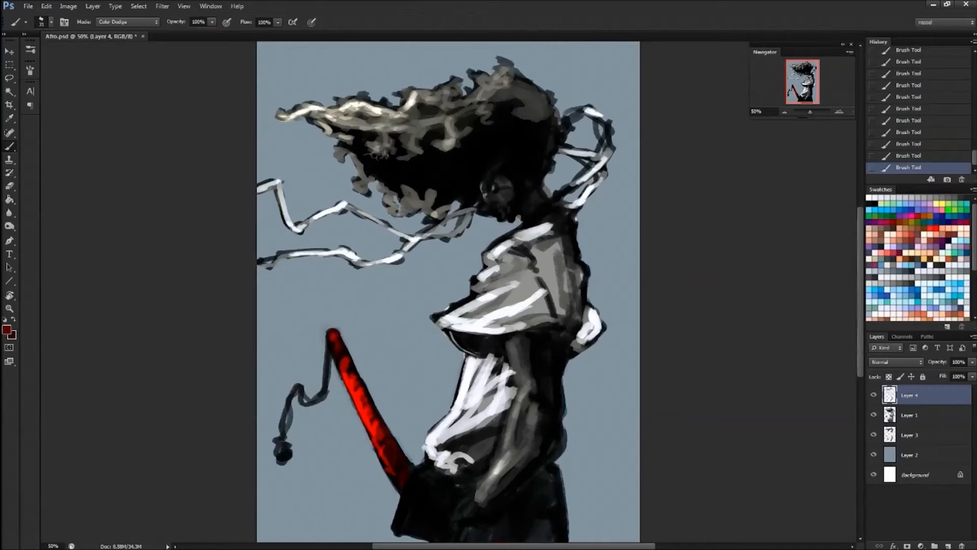
left_click(281, 452)
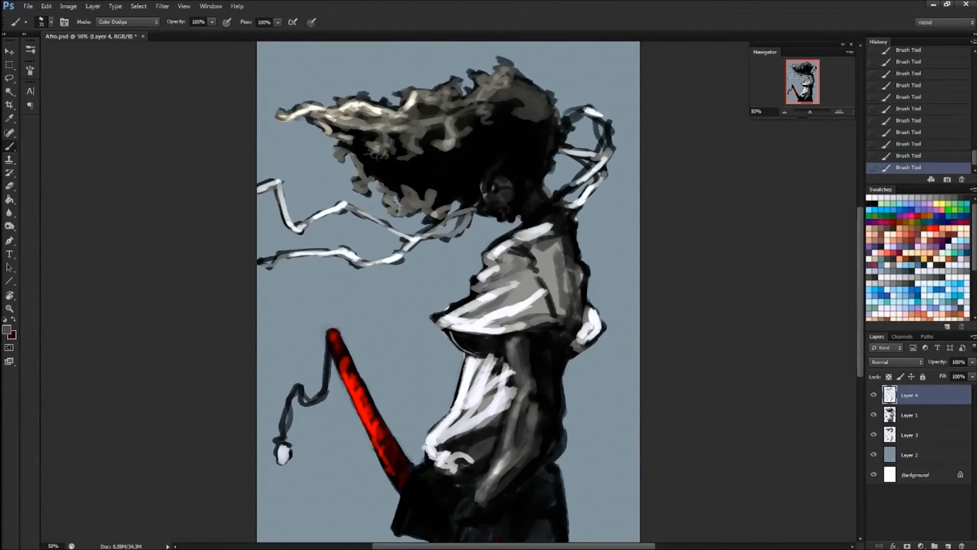
left_click(127, 22)
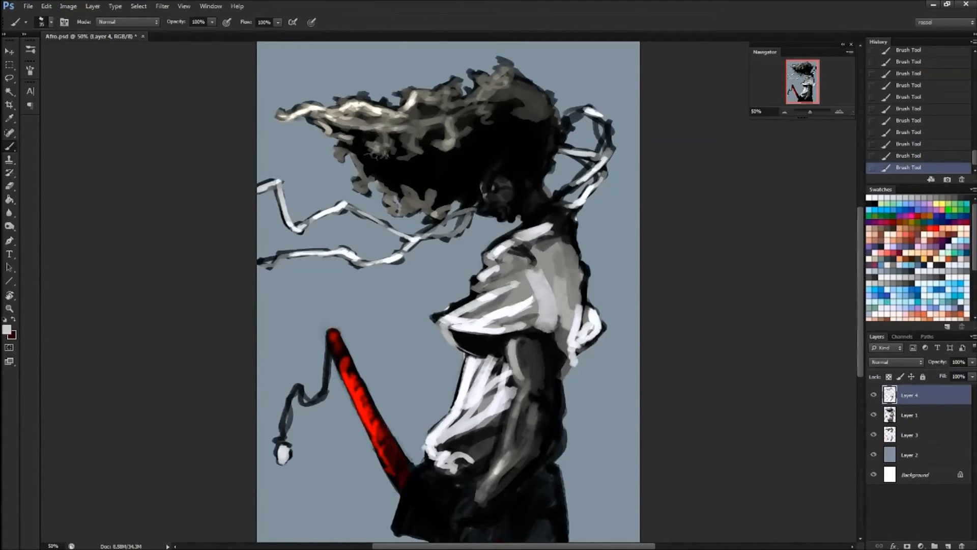
- At 200% zoom, paint face details, an eye highlight and light hair strands around the face
scroll("down", 3)
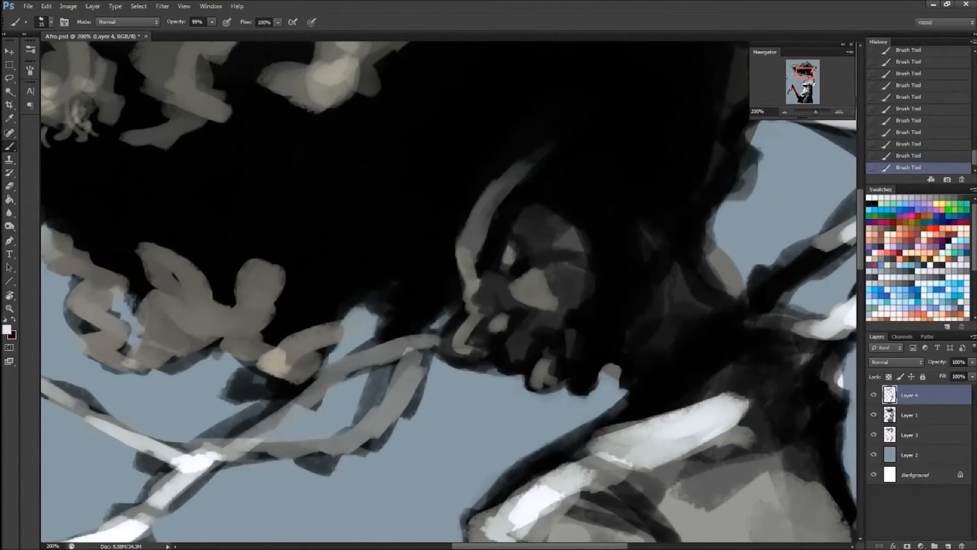
left_click(8, 332)
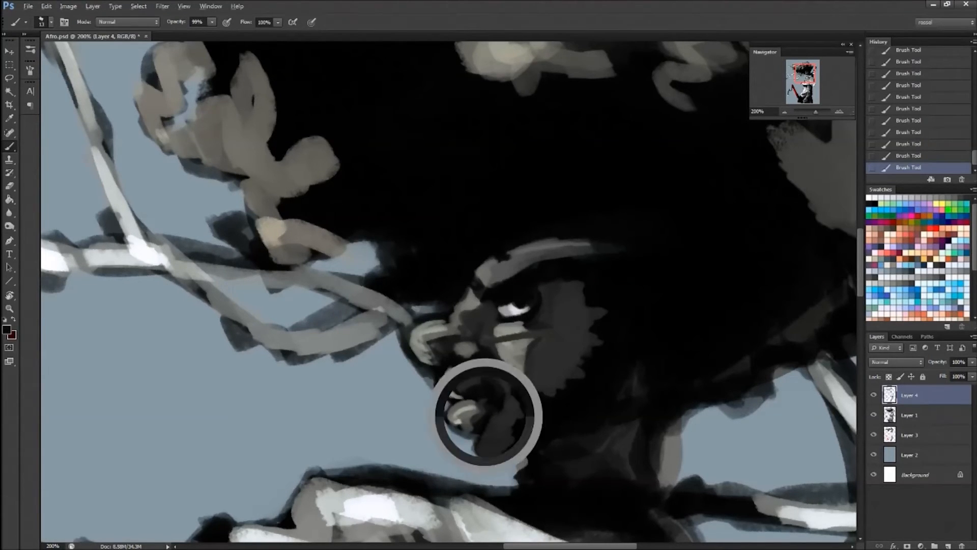
left_click(486, 414)
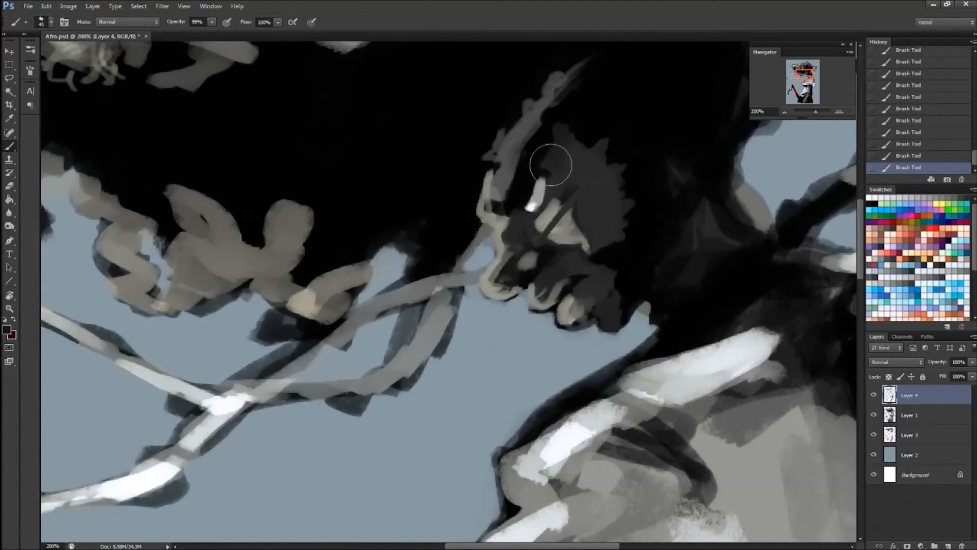
left_click_drag(549, 165, 539, 205)
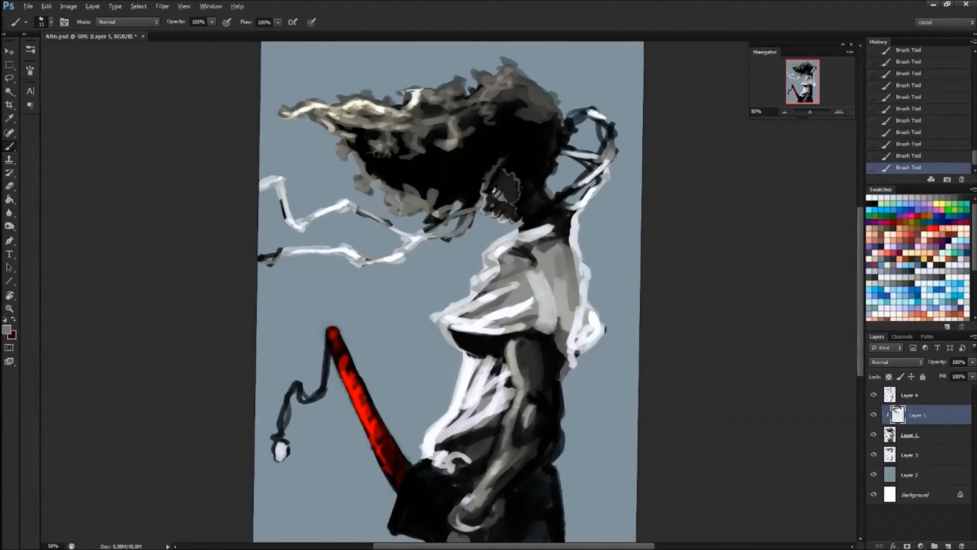
- Gaussian-blur the red sun circle and paint a thin light line along the sword
left_click(909, 394)
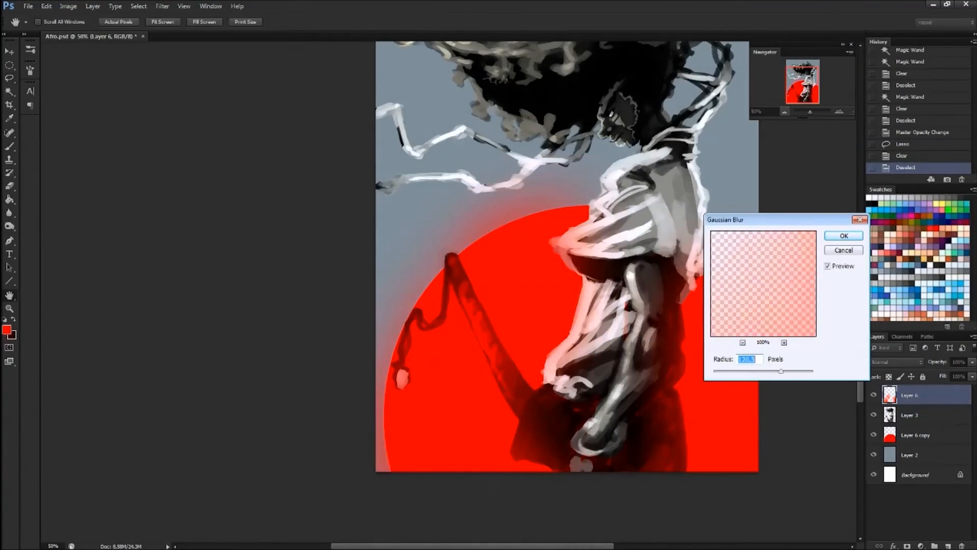
left_click(843, 236)
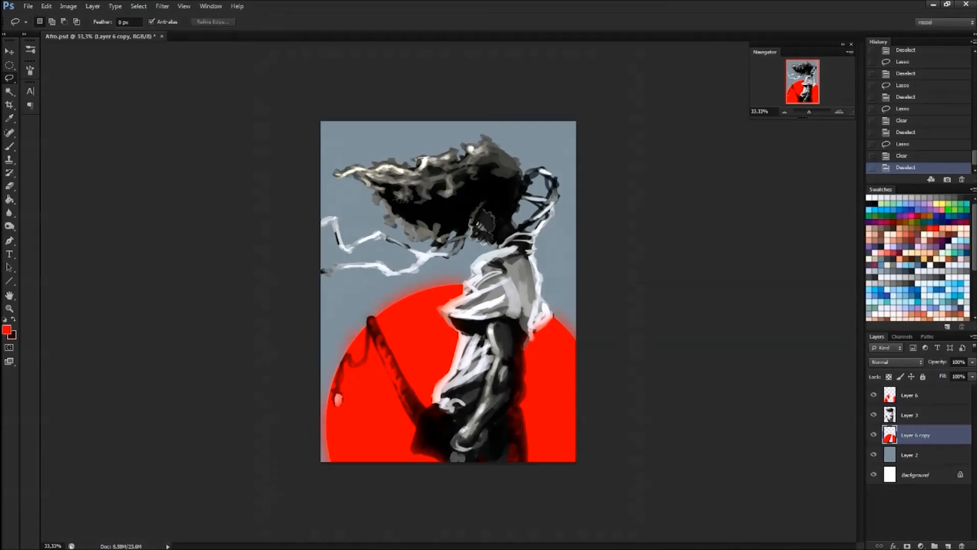
left_click_drag(371, 322, 423, 455)
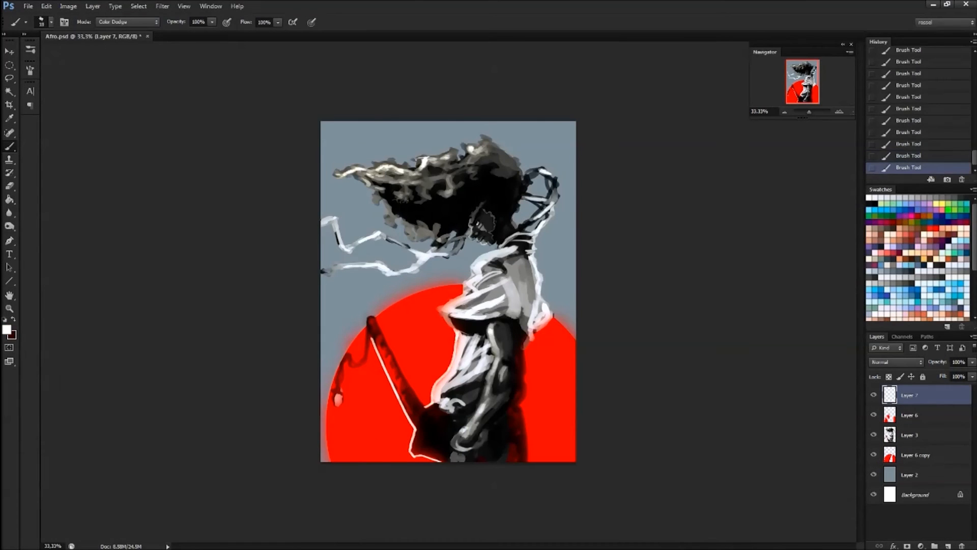